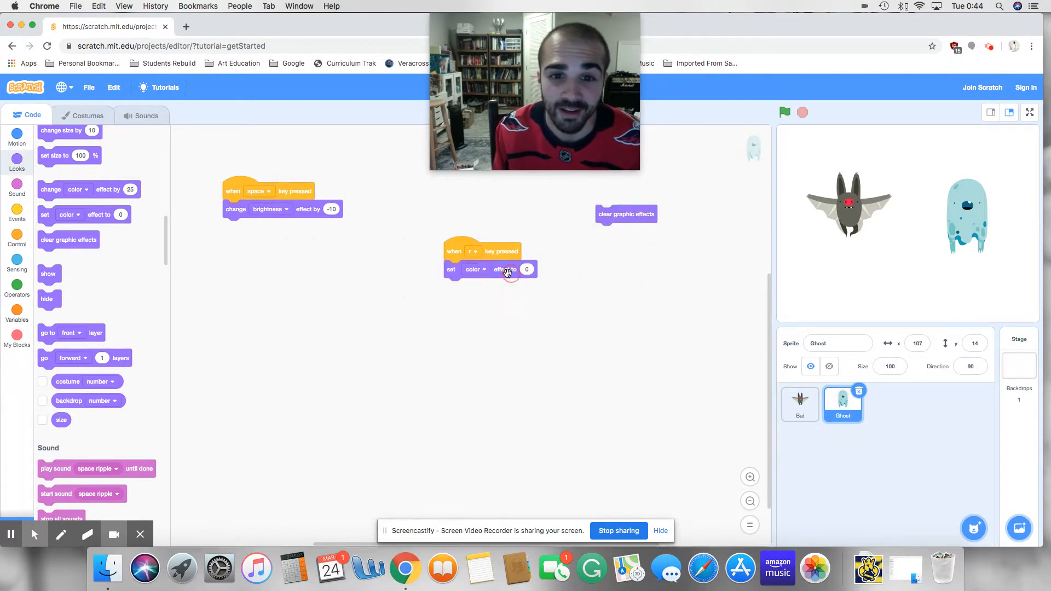
Change the Ghost's 'set effect to 0' block from color to brightness
{"action": "left_click", "coordinate": [476, 270]}
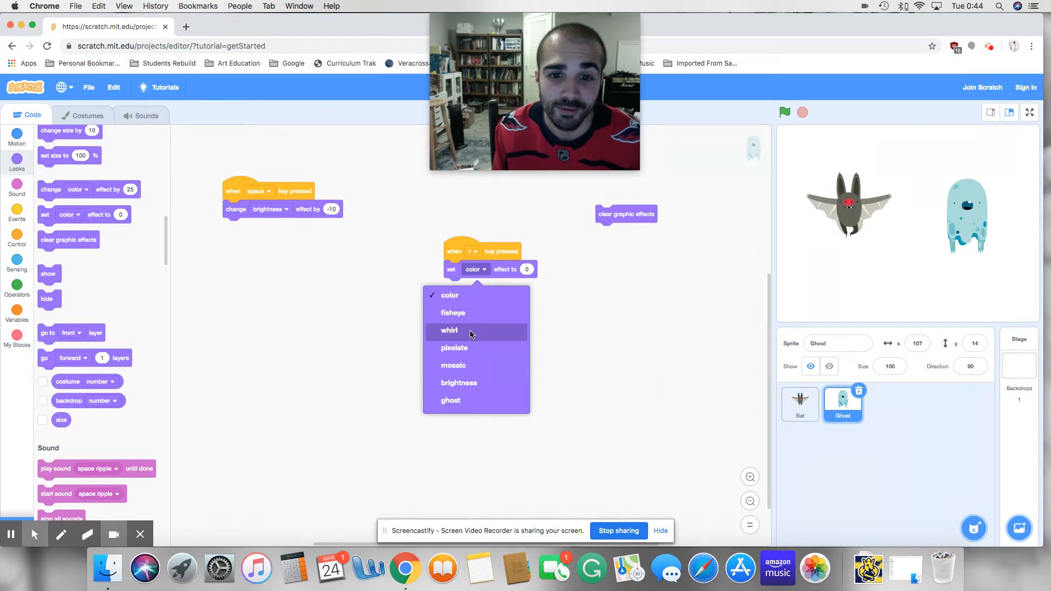
{"action": "left_click", "coordinate": [458, 382]}
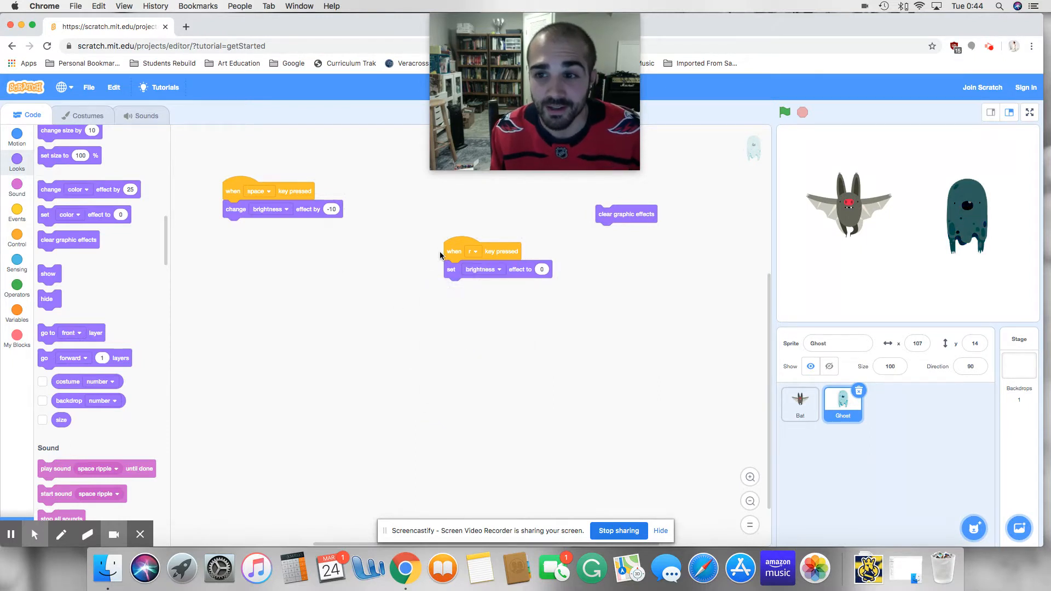
{"action": "mouse_move", "coordinate": [518, 282]}
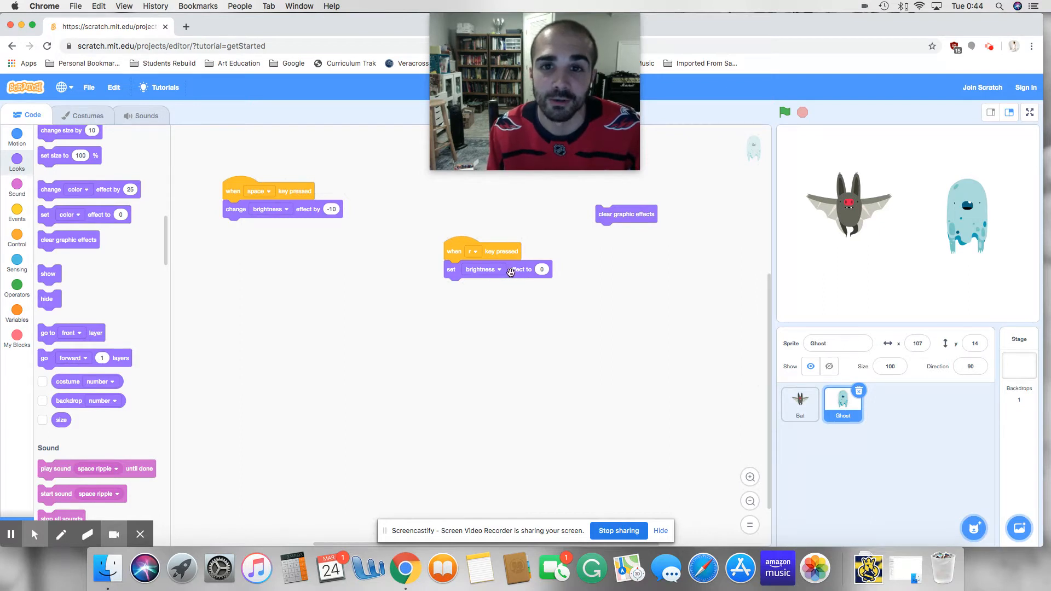
{"action": "mouse_move", "coordinate": [599, 237]}
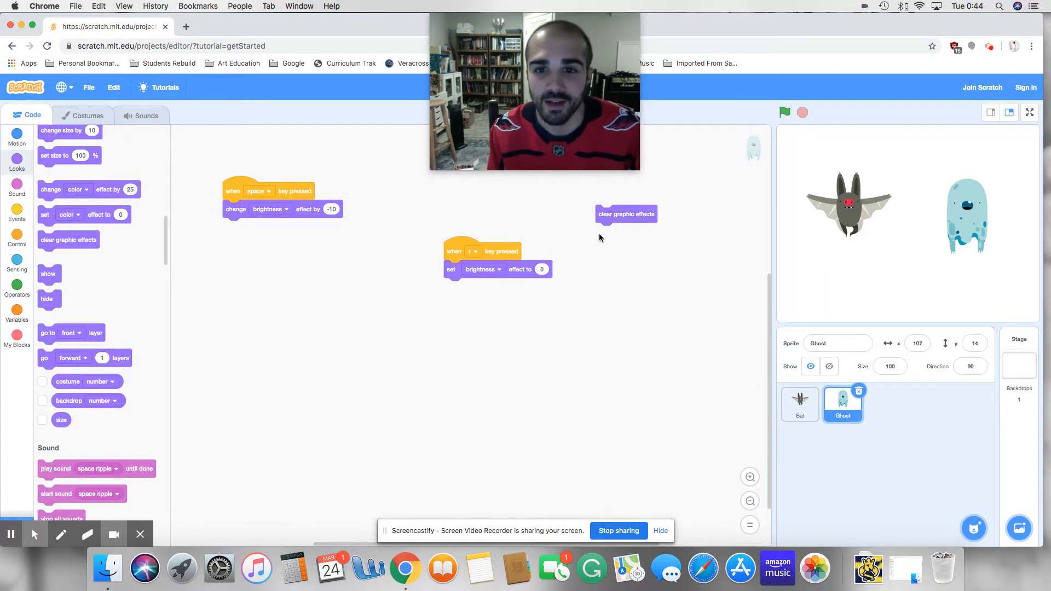
{"action": "mouse_move", "coordinate": [599, 233]}
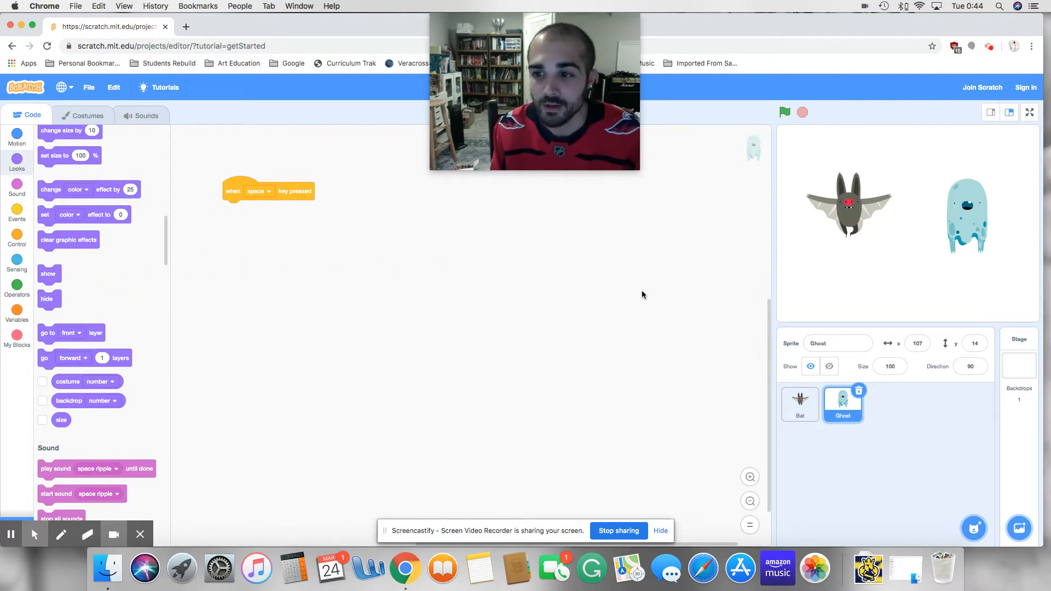
{"action": "mouse_move", "coordinate": [552, 244]}
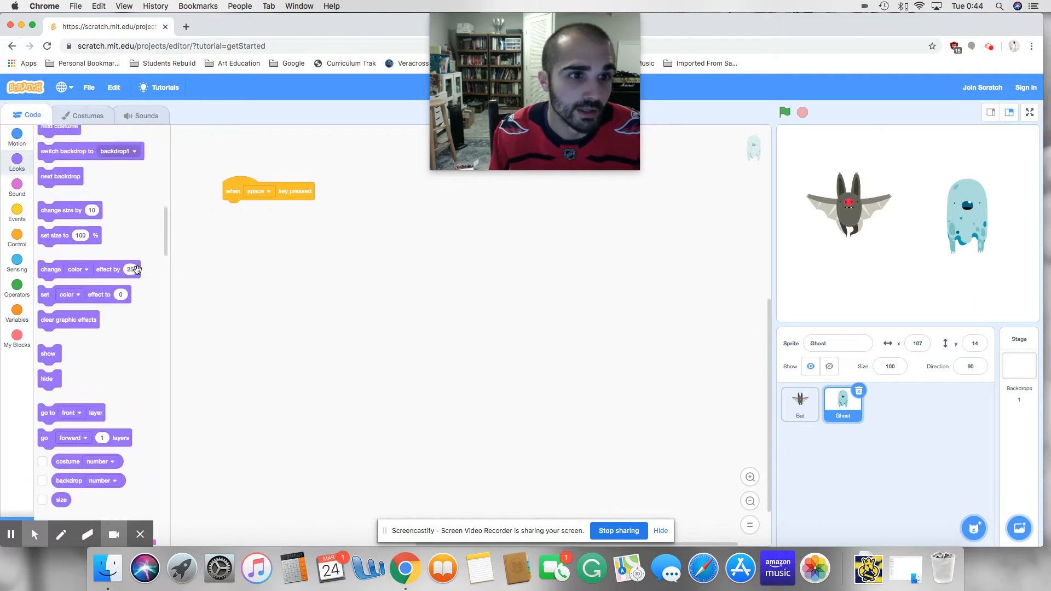
Scroll the Looks palette to find the backdrop blocks
{"action": "scroll", "scroll_direction": "up", "scroll_amount": 3}
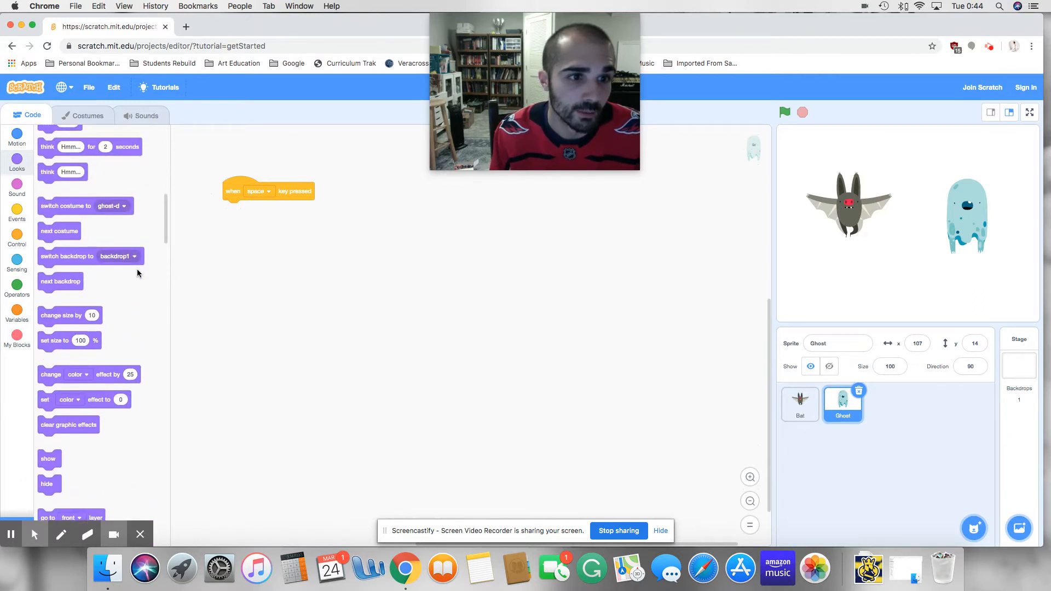
{"action": "scroll", "scroll_direction": "down", "scroll_amount": 3}
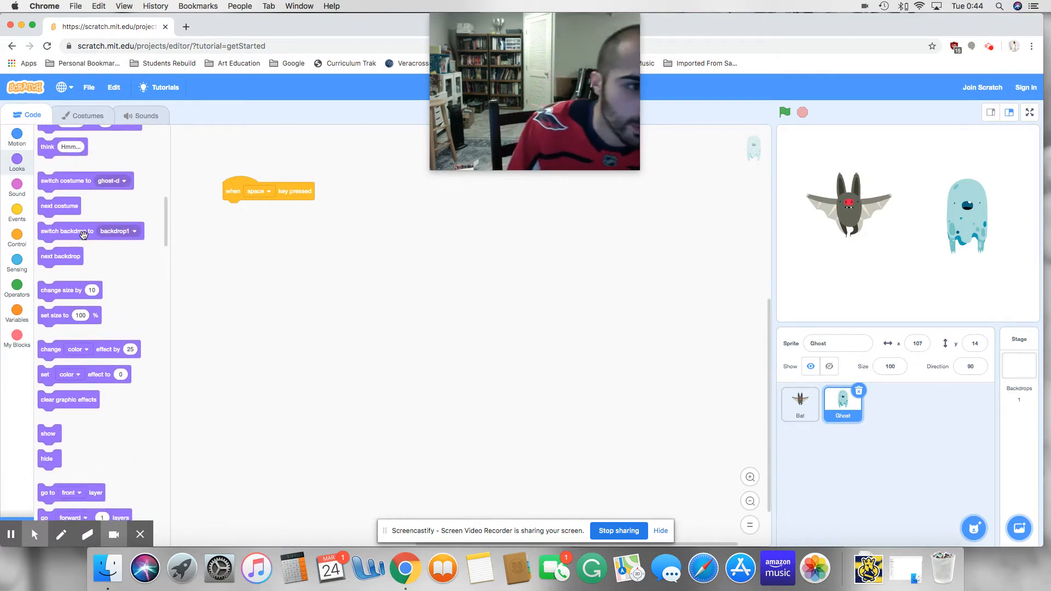
{"action": "mouse_move", "coordinate": [64, 262]}
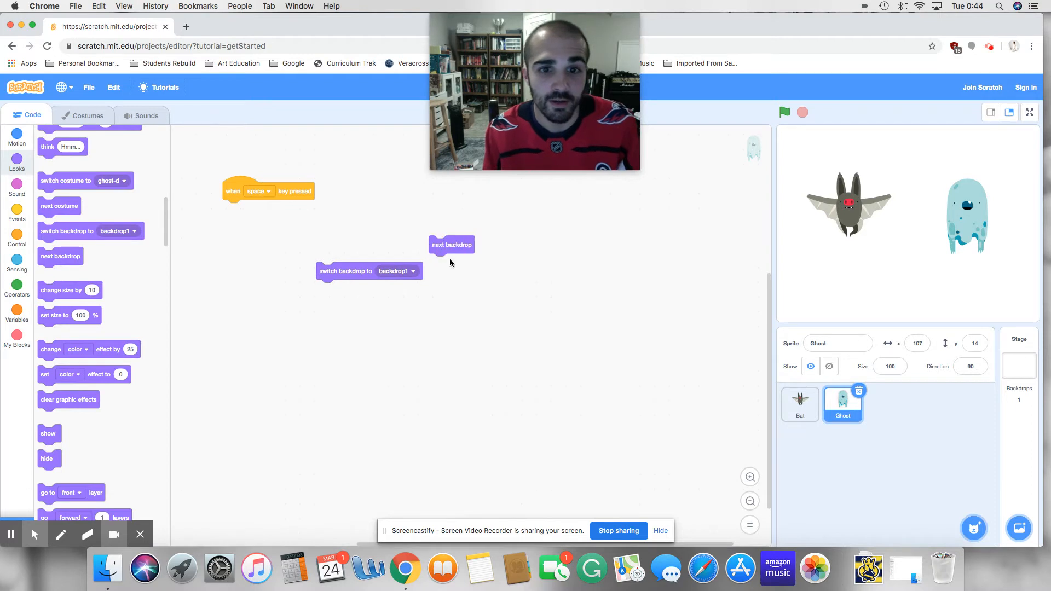
{"action": "mouse_move", "coordinate": [1007, 378]}
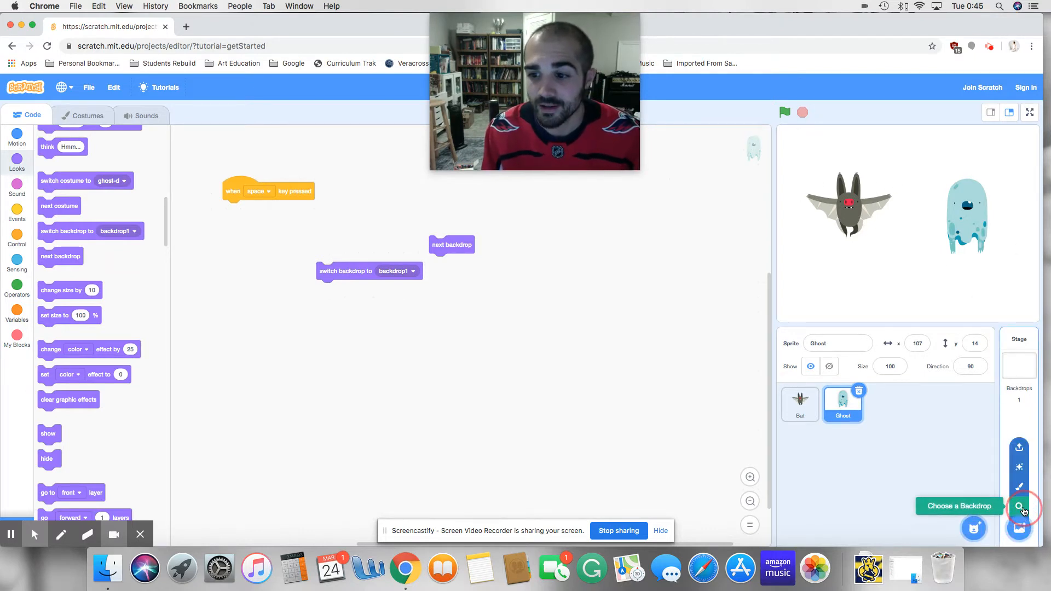
Add the Jurassic, Farm and Metro backdrops to the stage from the library
{"action": "left_click", "coordinate": [1018, 506]}
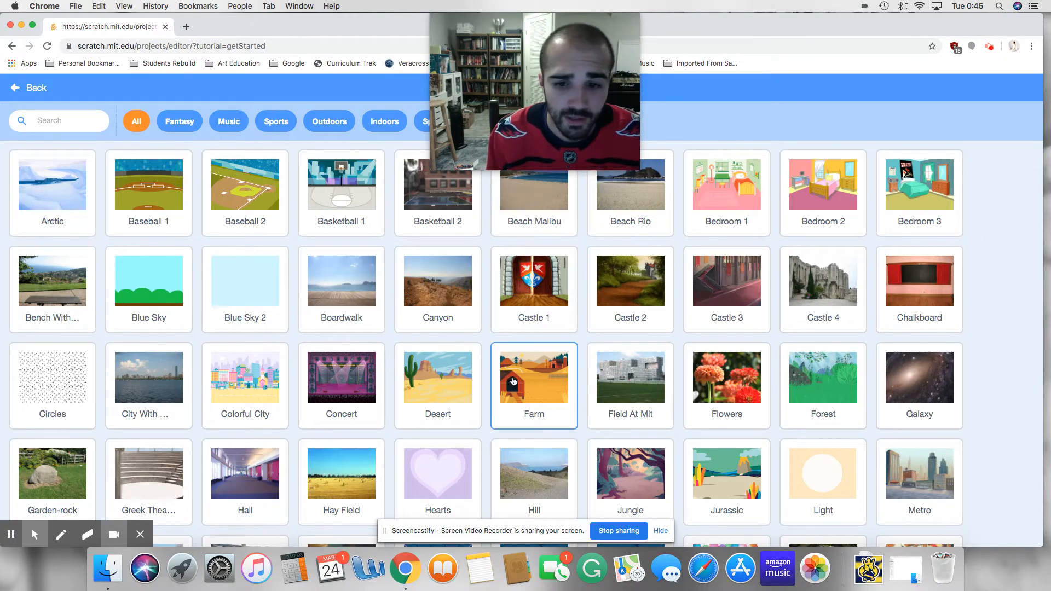
{"action": "left_click", "coordinate": [534, 373]}
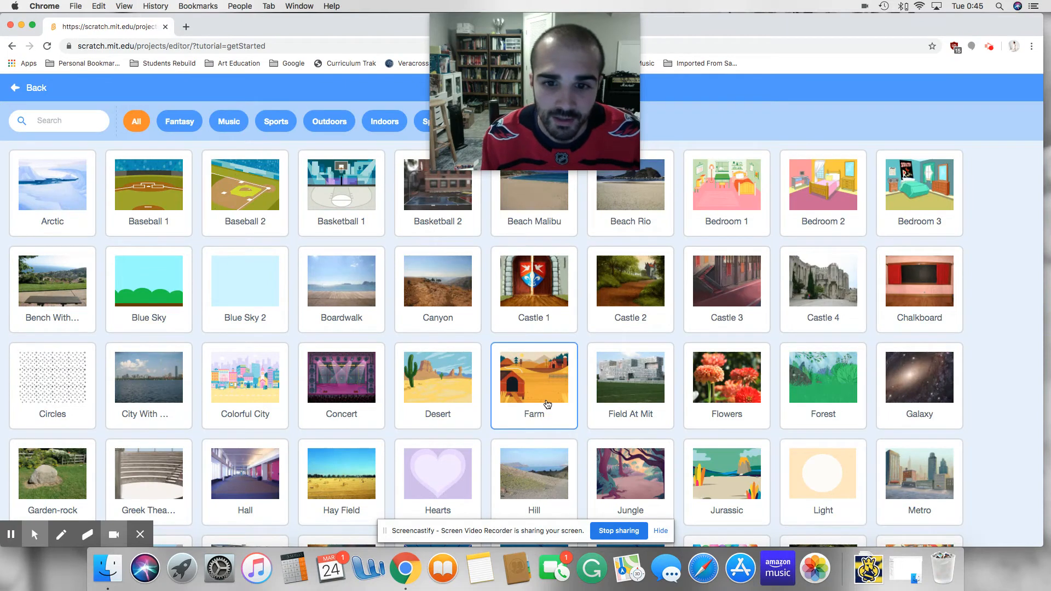
{"action": "left_click", "coordinate": [534, 376]}
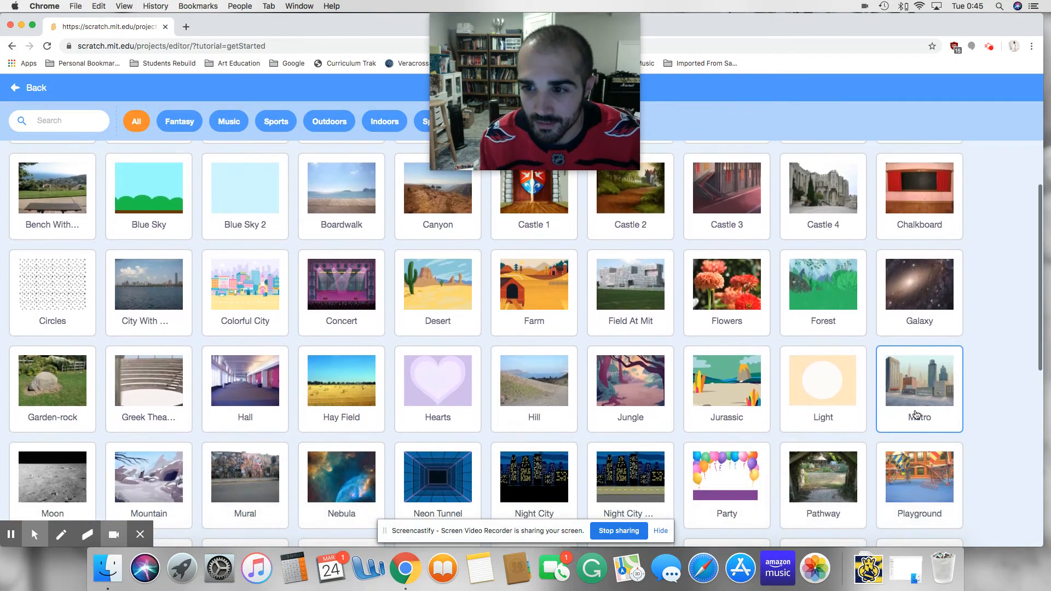
{"action": "left_click", "coordinate": [919, 381]}
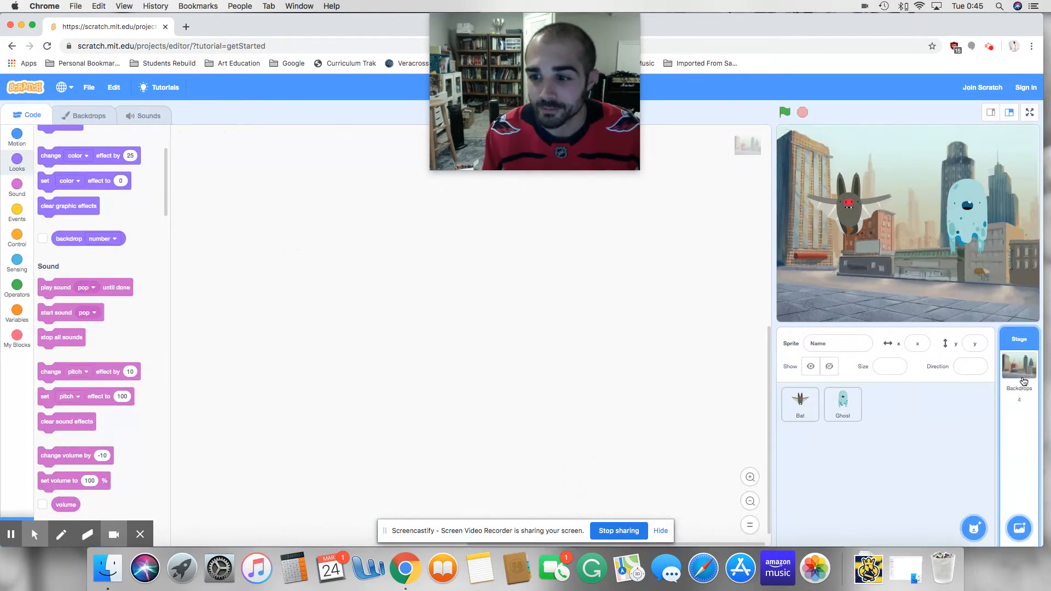
{"action": "mouse_move", "coordinate": [703, 363]}
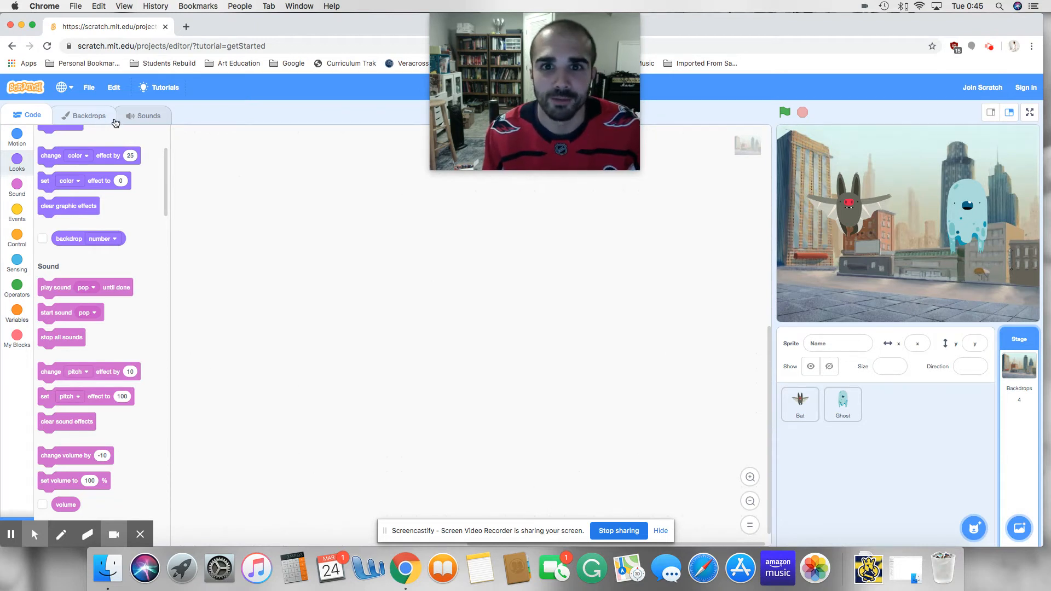
Delete the blank backdrop1 from the Stage and select Jurassic for painting
{"action": "left_click", "coordinate": [87, 115]}
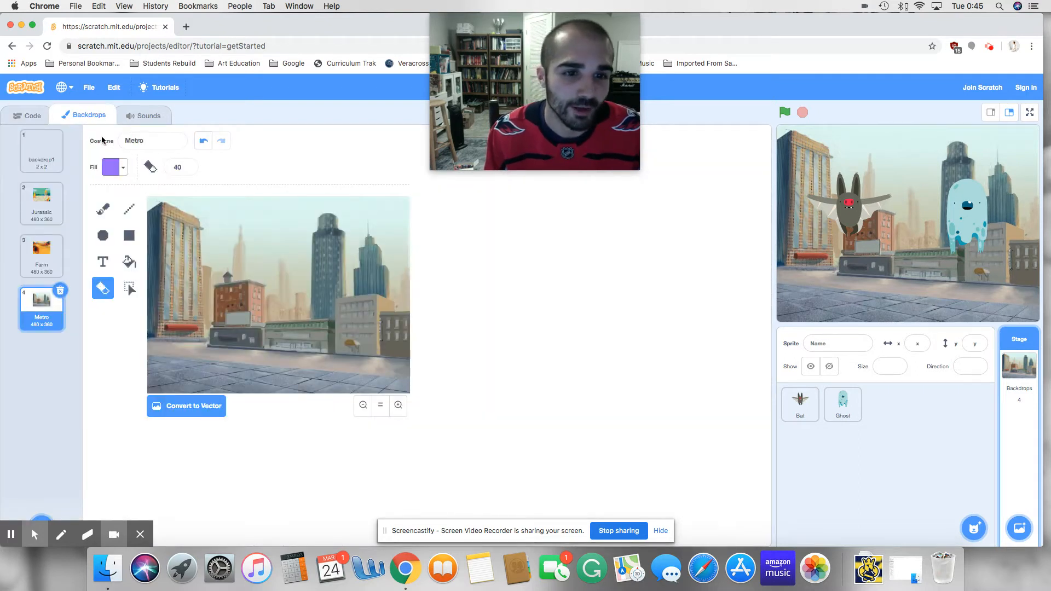
{"action": "left_click", "coordinate": [41, 150]}
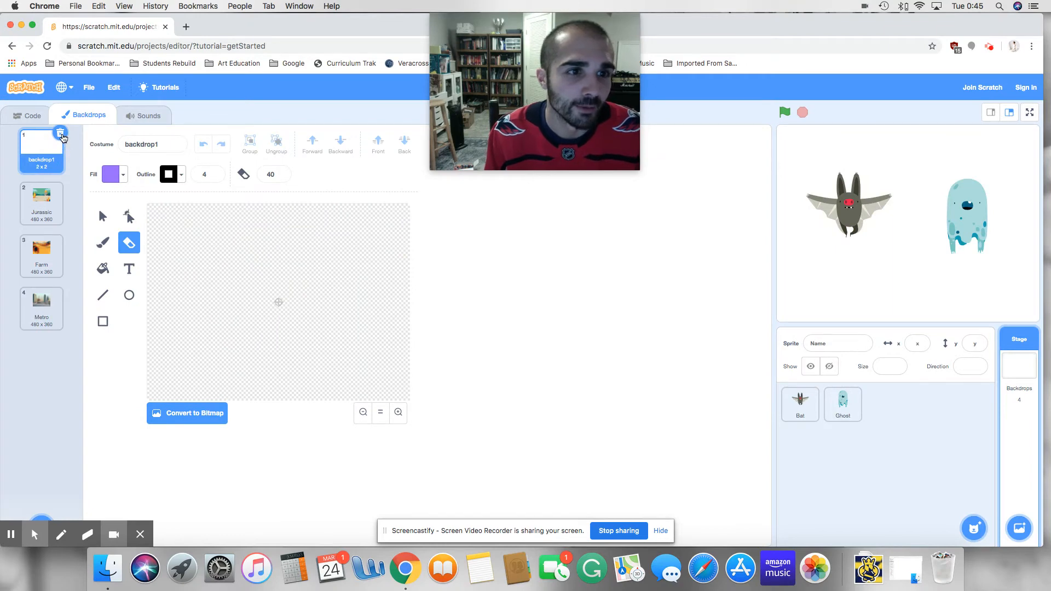
{"action": "right_click", "coordinate": [61, 132]}
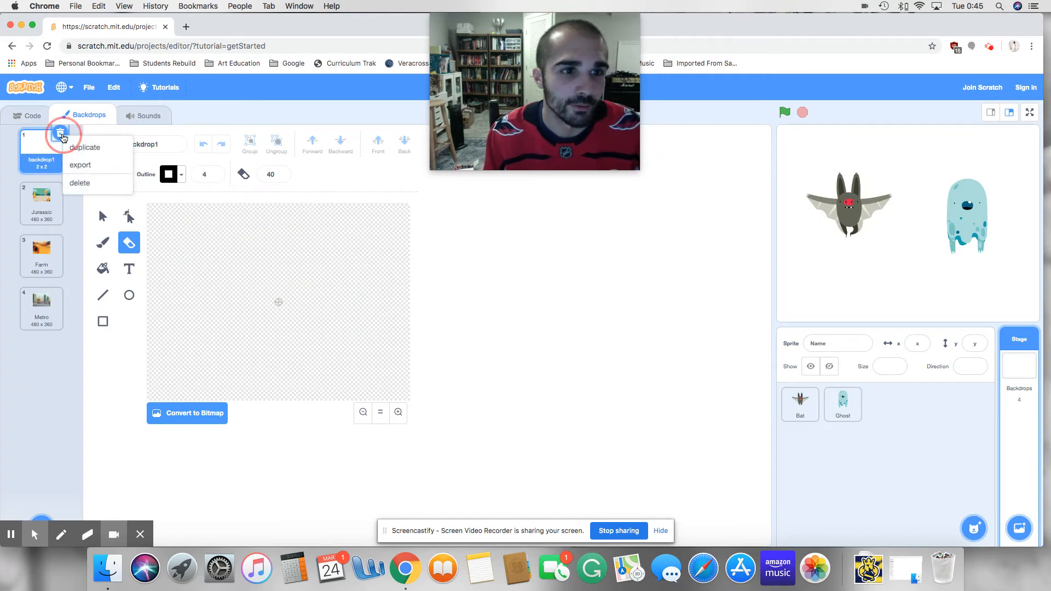
{"action": "left_click", "coordinate": [79, 183]}
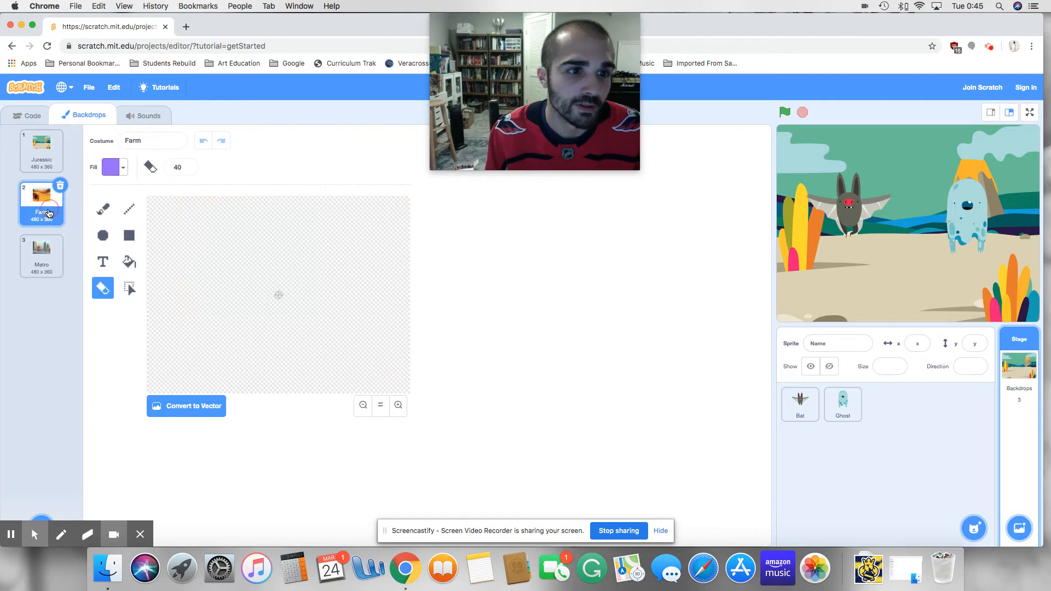
{"action": "left_click", "coordinate": [42, 146]}
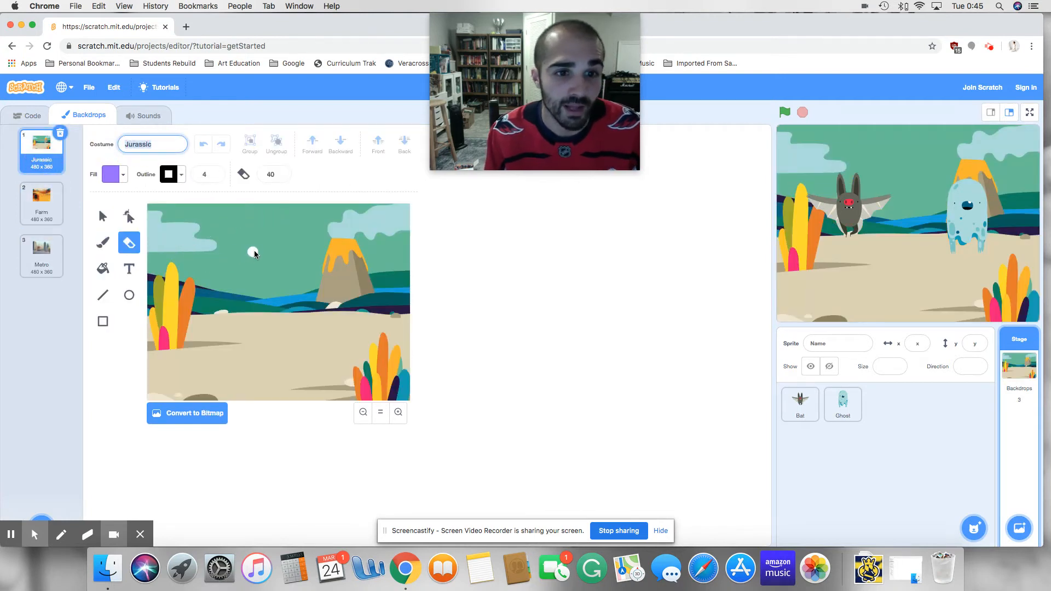
Undo the purple circle and set the Circle tool's fill colour to yellow for the sun
{"action": "left_click", "coordinate": [129, 295]}
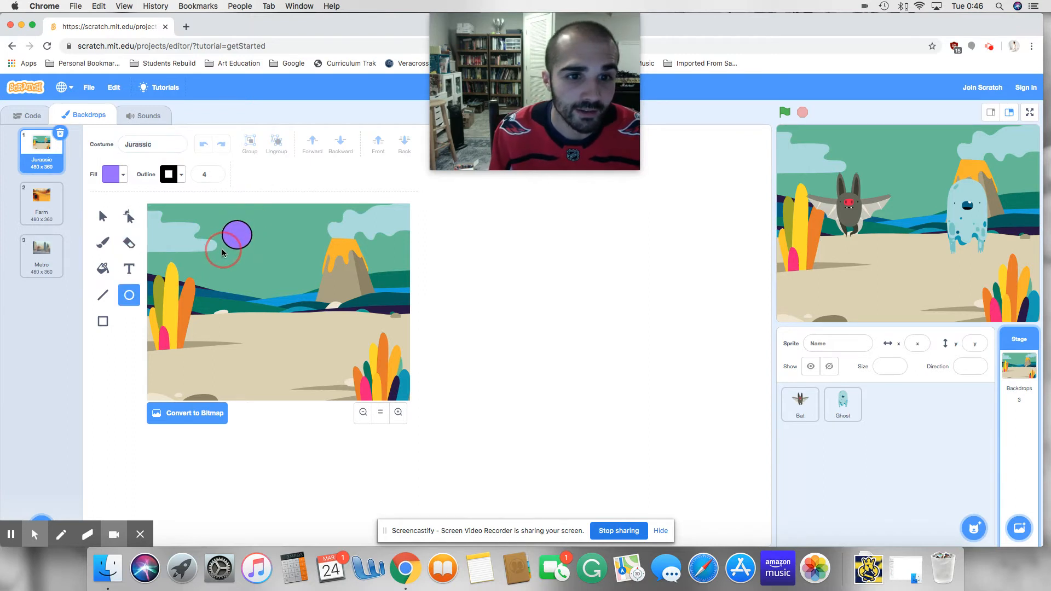
{"action": "left_click", "coordinate": [204, 144]}
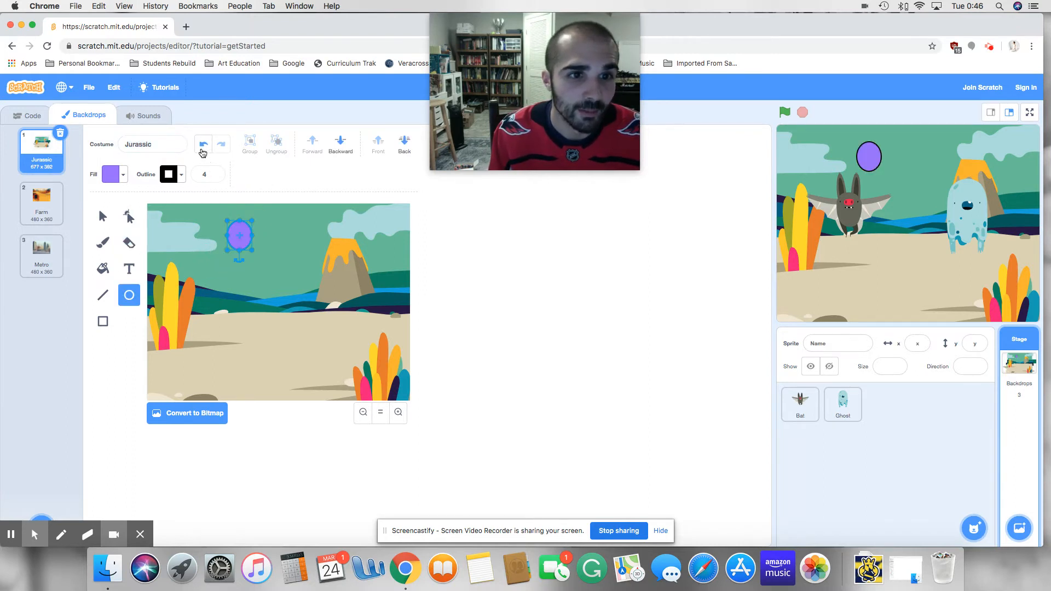
{"action": "left_click", "coordinate": [110, 174]}
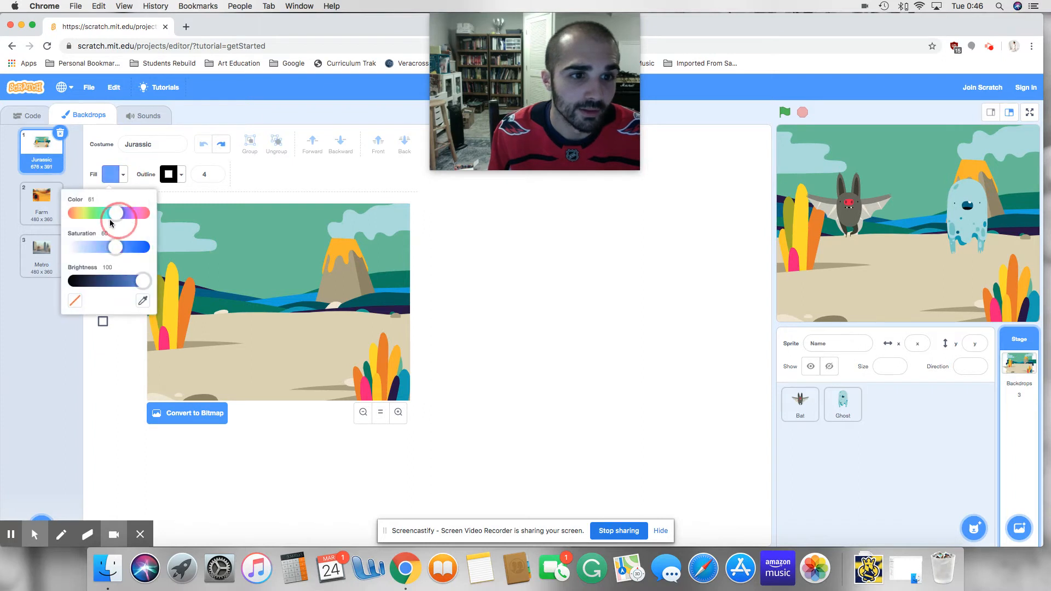
{"action": "left_click", "coordinate": [262, 226]}
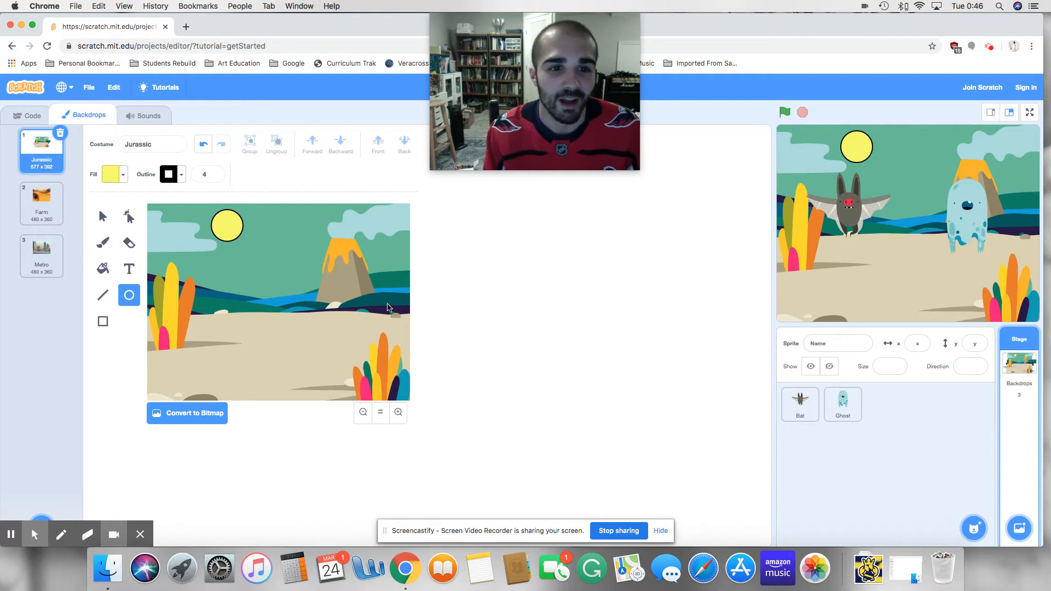
{"action": "mouse_move", "coordinate": [193, 319]}
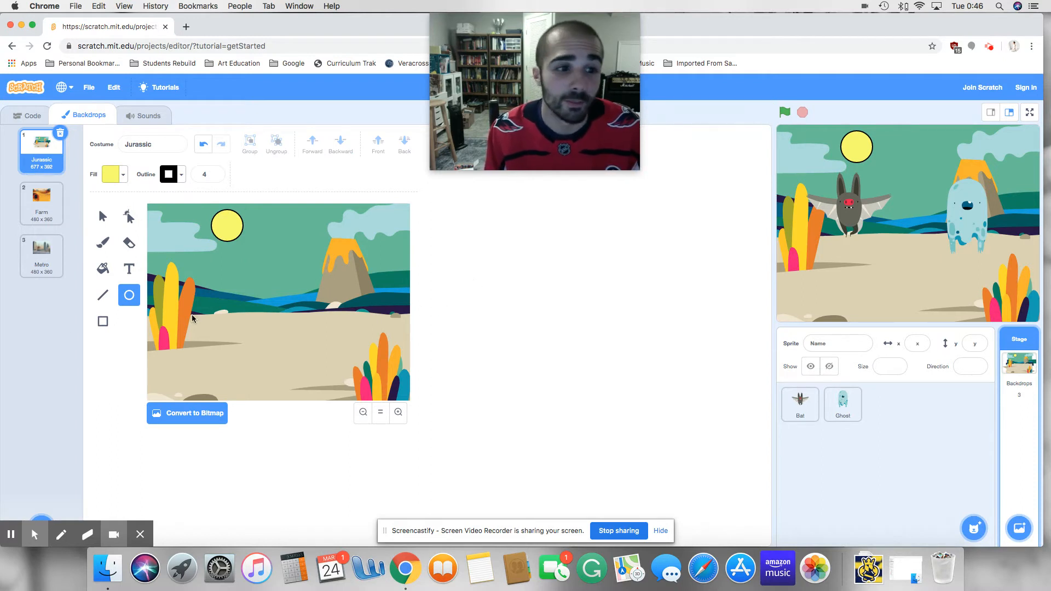
{"action": "mouse_move", "coordinate": [153, 354]}
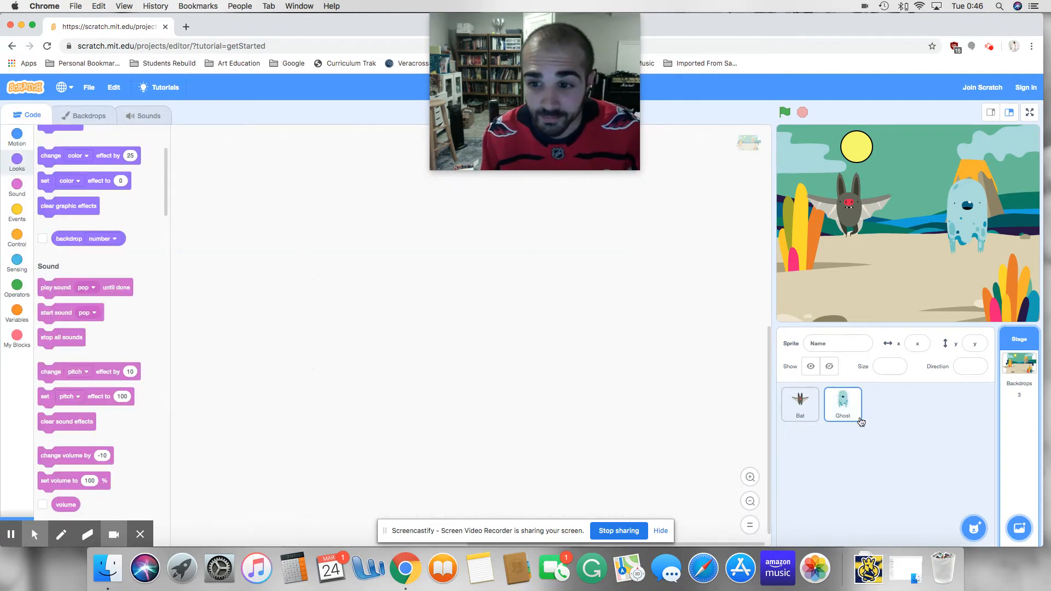
Attach 'next backdrop' under the Ghost's space-key hat and check the stage backdrops
{"action": "left_click", "coordinate": [843, 404]}
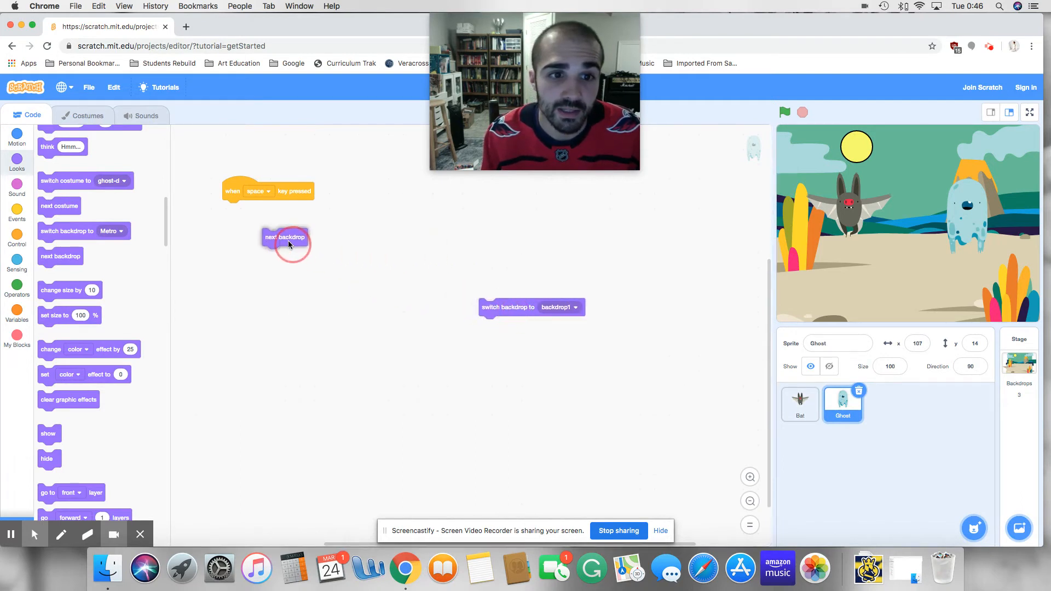
{"action": "left_click_drag", "start_coordinate": [285, 237], "coordinate": [253, 218]}
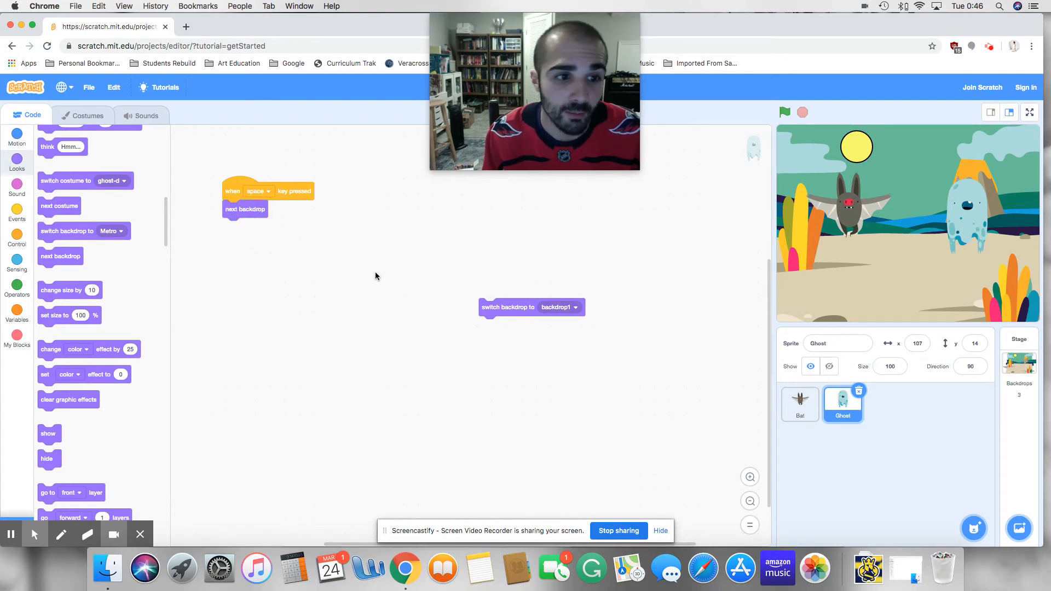
{"action": "left_click", "coordinate": [1019, 359]}
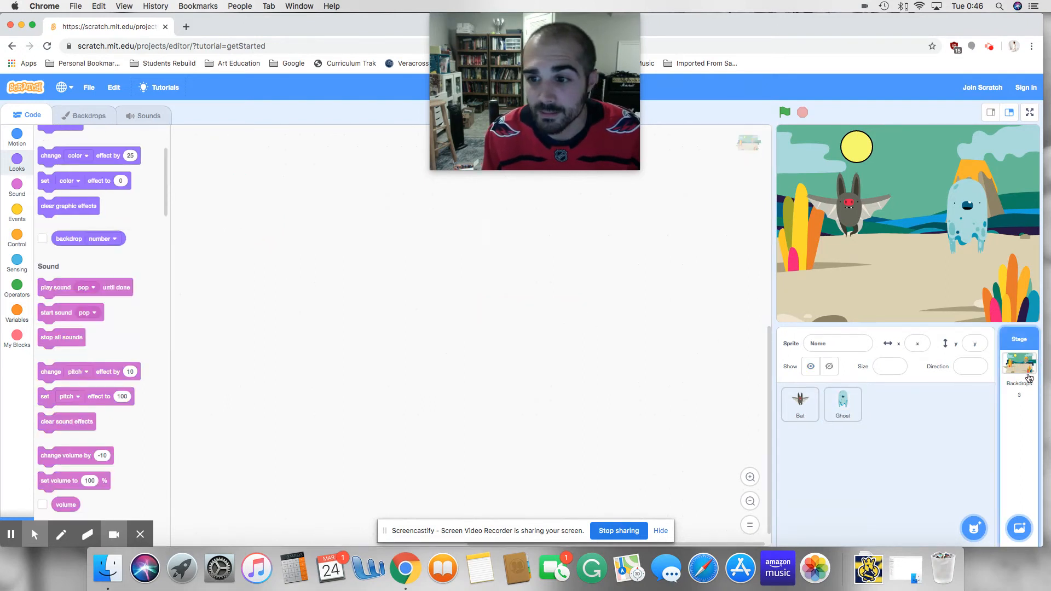
{"action": "left_click", "coordinate": [88, 115]}
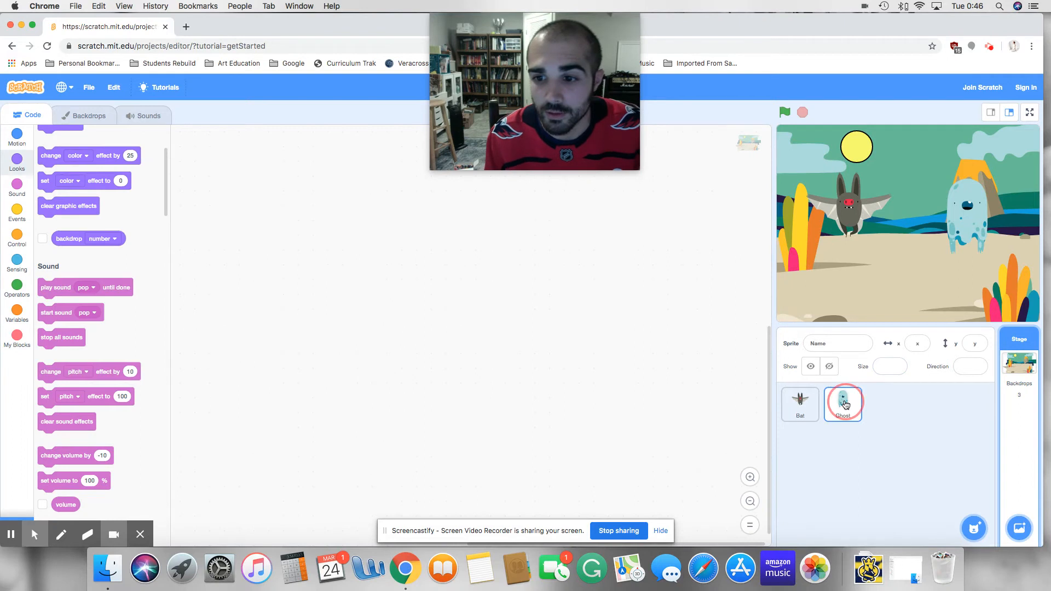
{"action": "left_click", "coordinate": [843, 404]}
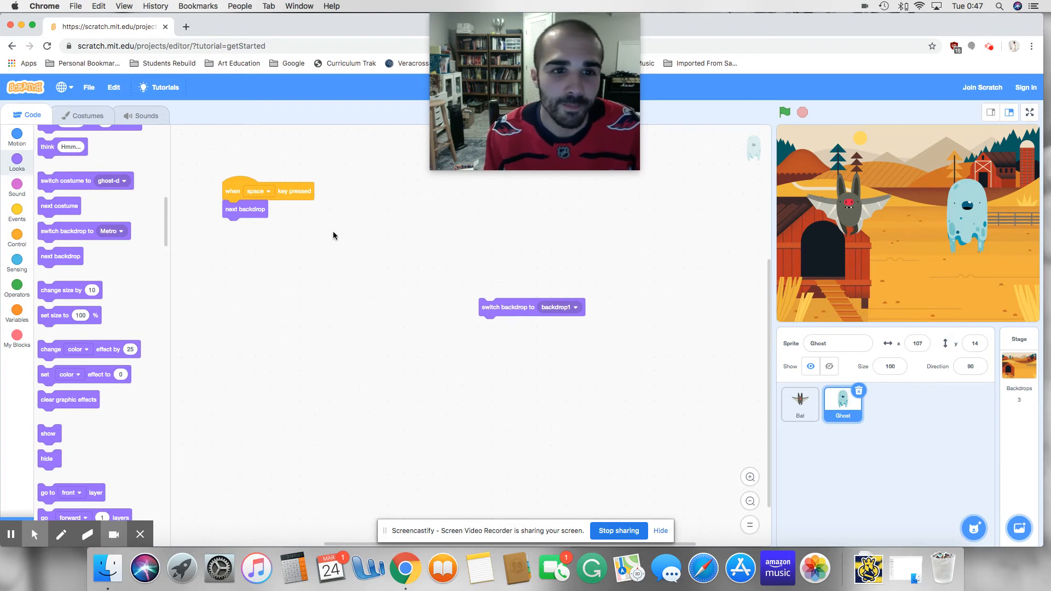
{"action": "mouse_move", "coordinate": [303, 211]}
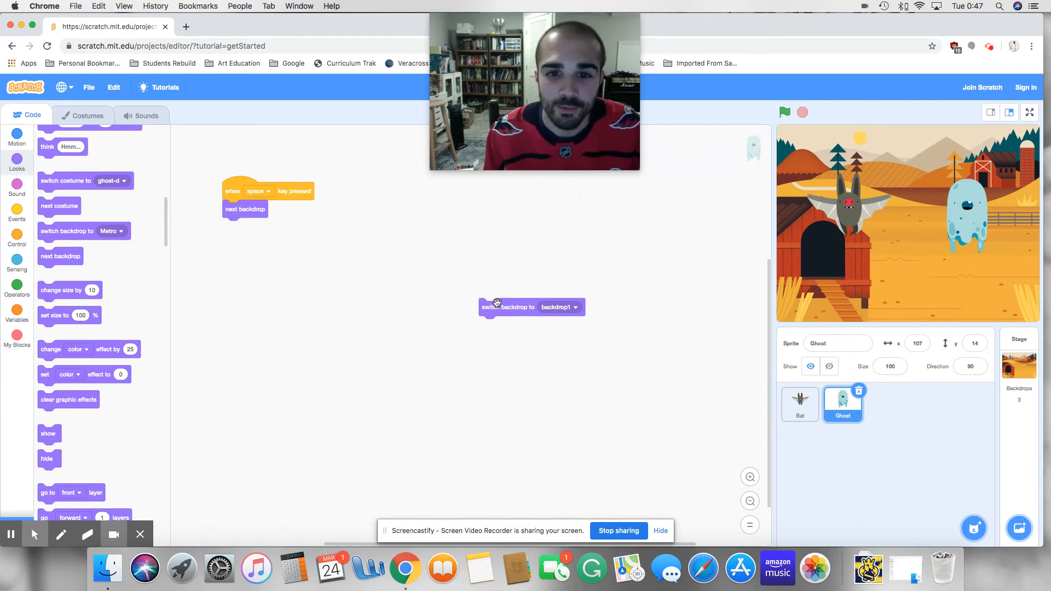
{"action": "mouse_move", "coordinate": [230, 266]}
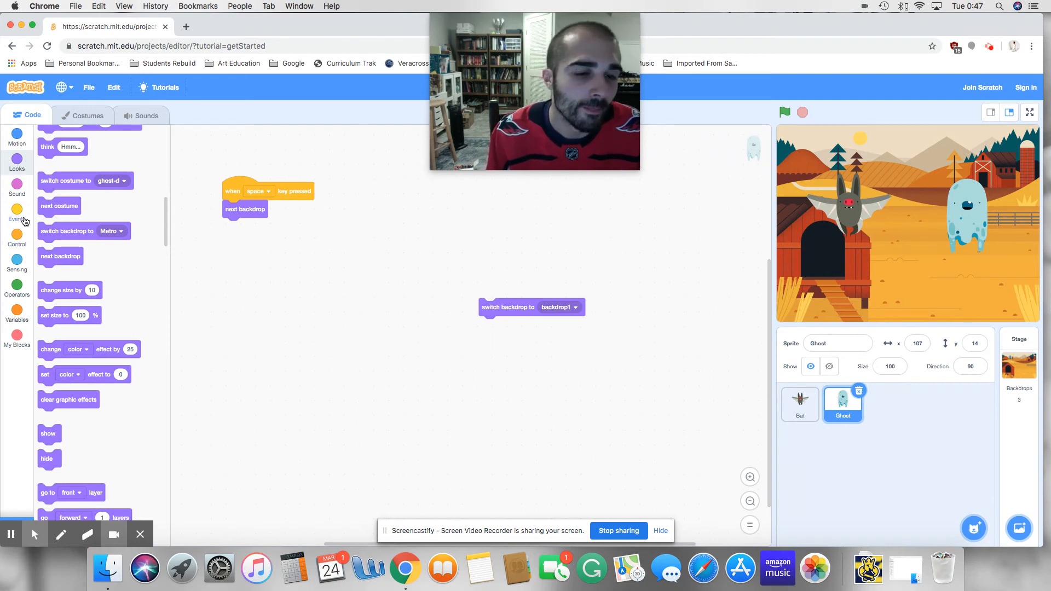
Remove the Ghost's stray switch-backdrop block by dragging it off with a sprite-clicked hat
{"action": "left_click", "coordinate": [17, 216]}
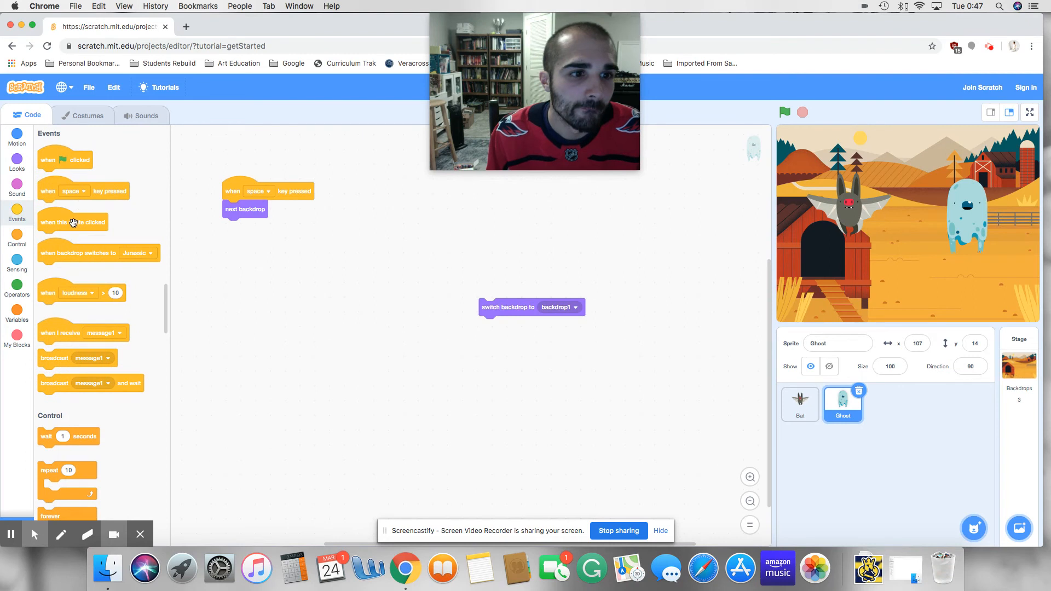
{"action": "left_click_drag", "start_coordinate": [72, 222], "coordinate": [418, 211]}
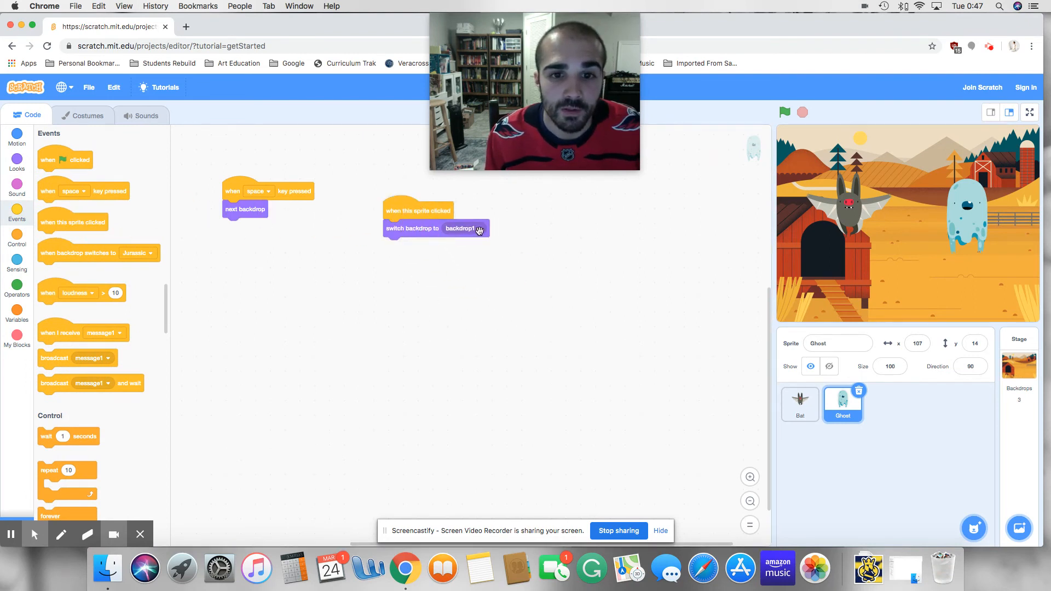
{"action": "left_click_drag", "start_coordinate": [417, 210], "coordinate": [325, 225]}
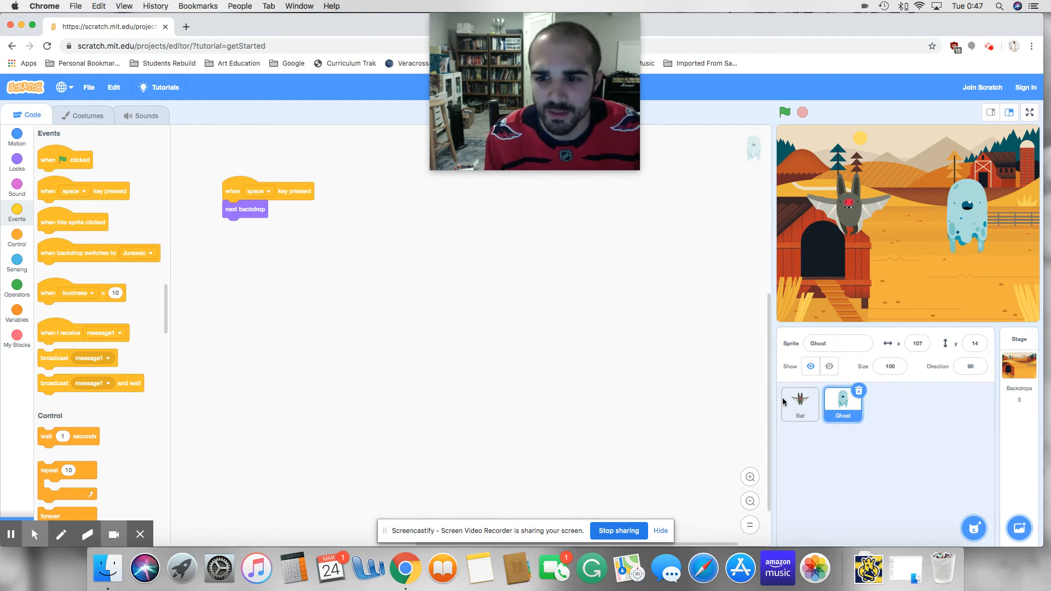
Give the Bat a when-this-sprite-clicked script that switches the backdrop to Metro
{"action": "left_click", "coordinate": [798, 404]}
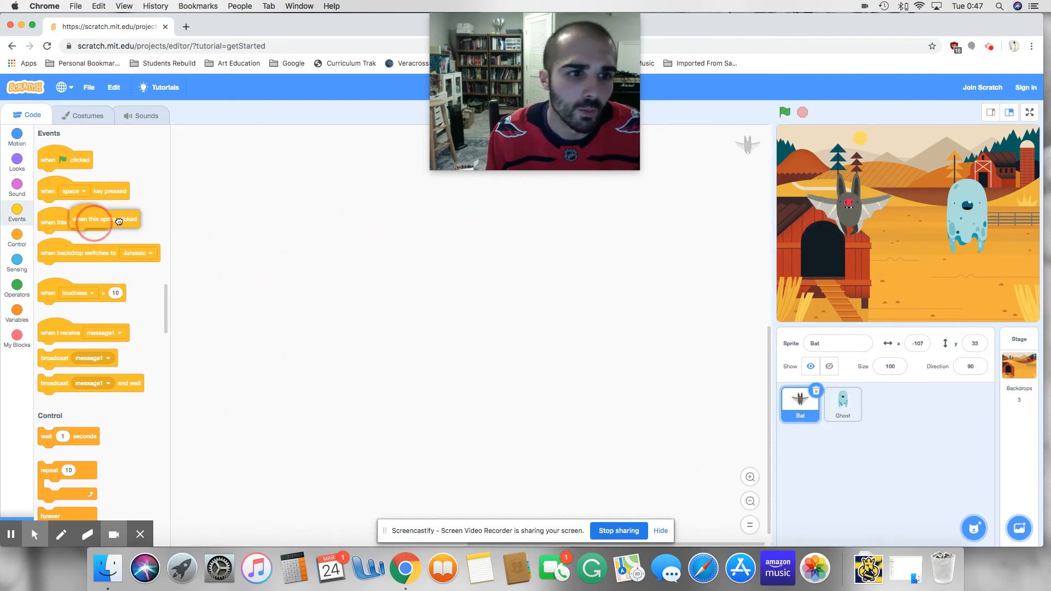
{"action": "left_click_drag", "start_coordinate": [88, 221], "coordinate": [360, 208]}
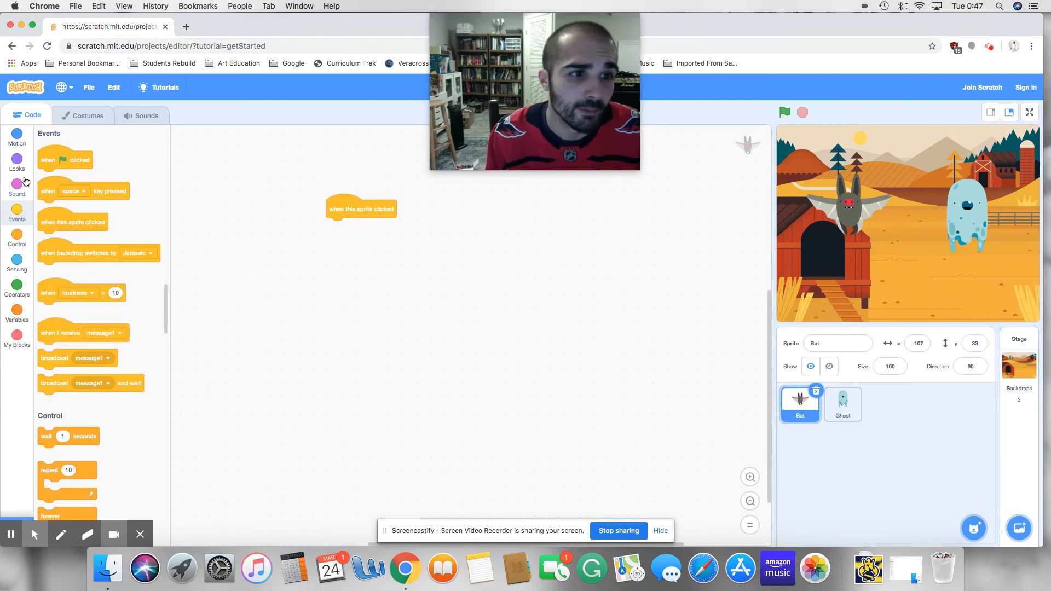
{"action": "left_click", "coordinate": [17, 163]}
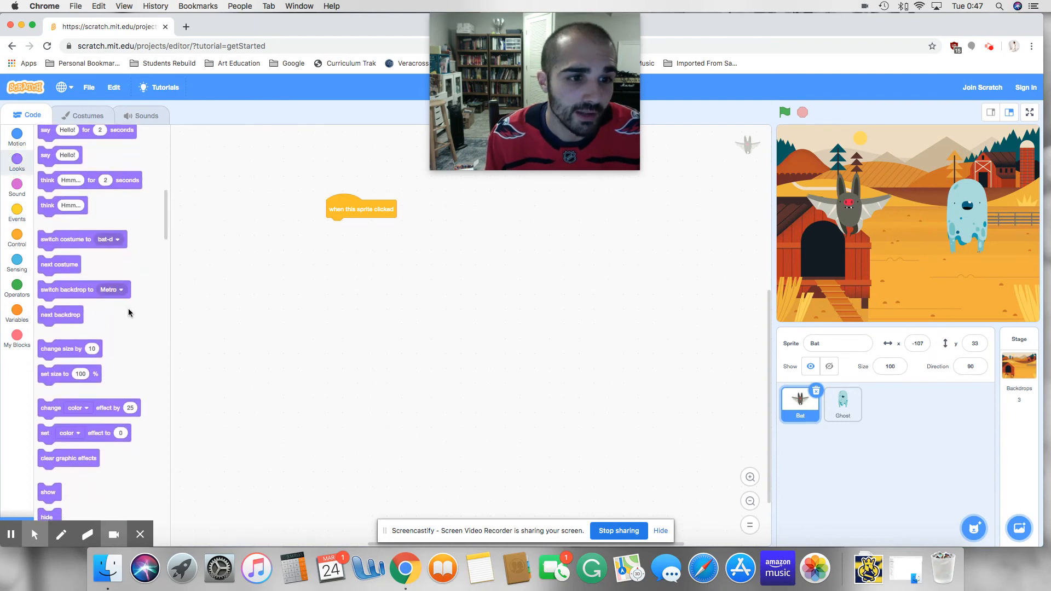
{"action": "scroll", "scroll_direction": "down", "scroll_amount": 3}
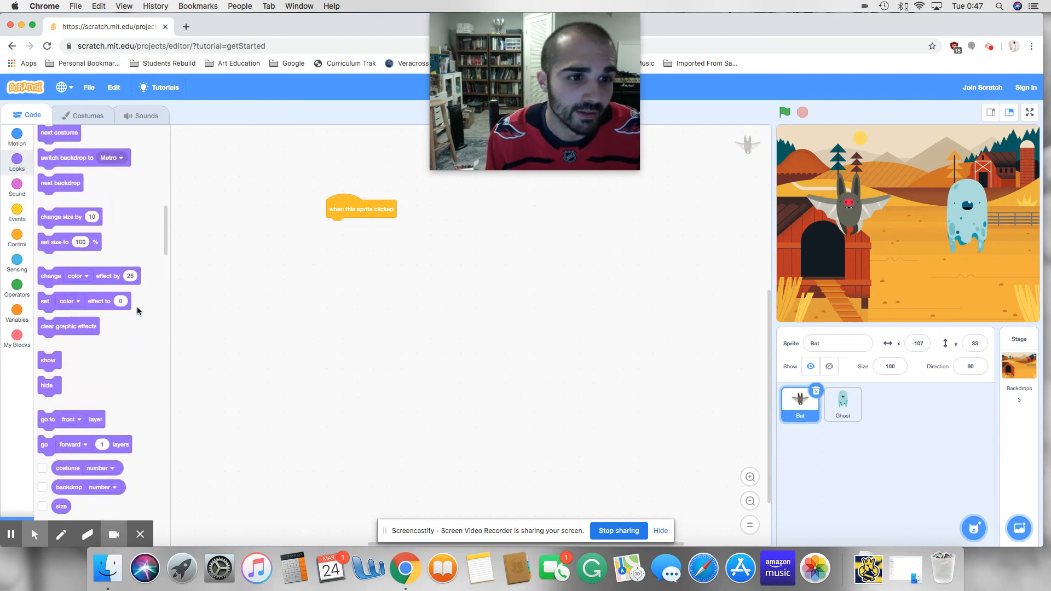
{"action": "left_click_drag", "start_coordinate": [83, 158], "coordinate": [379, 234]}
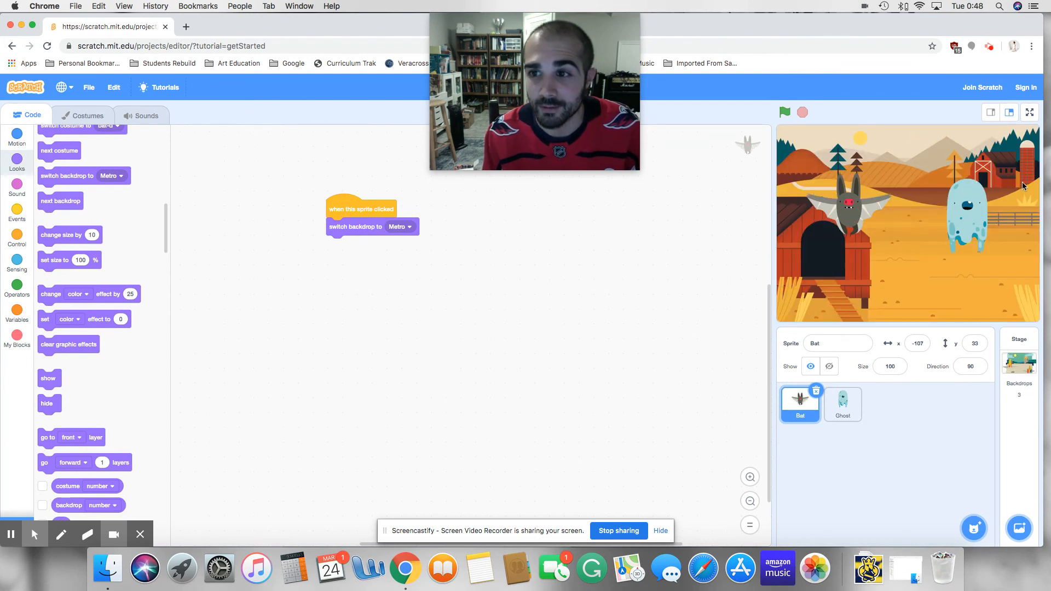
{"action": "left_click", "coordinate": [843, 405]}
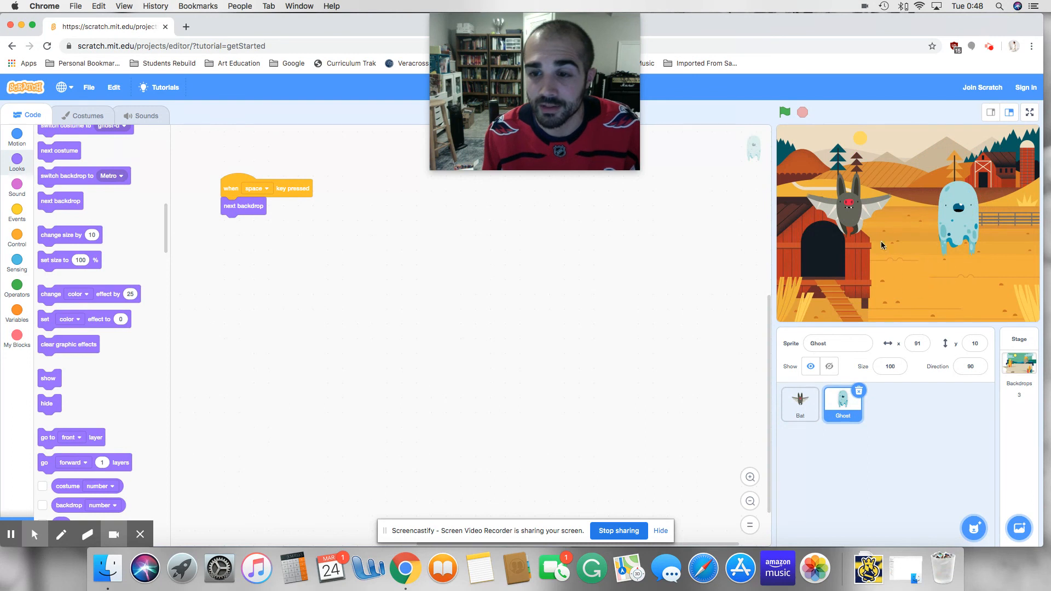